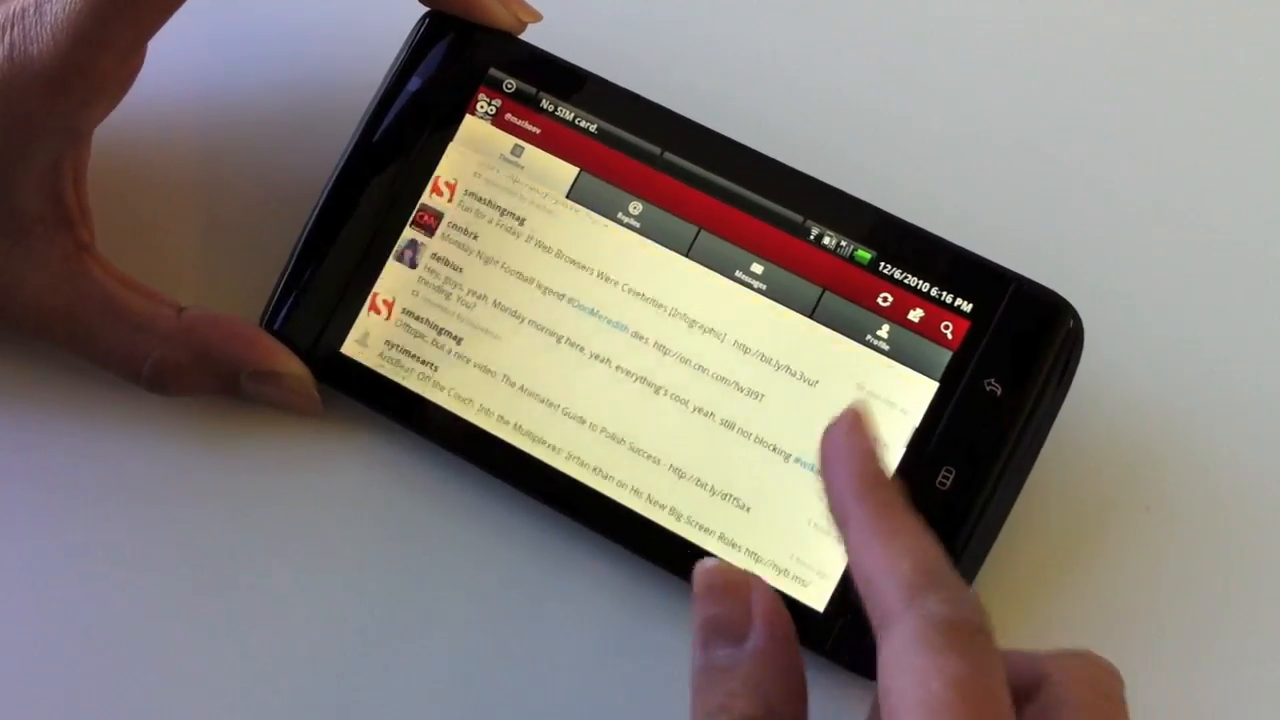
# - Open the Chatter Groups tab listing DF 2010, Runner's Group, Android group and Designers
pyautogui.scroll(-3)
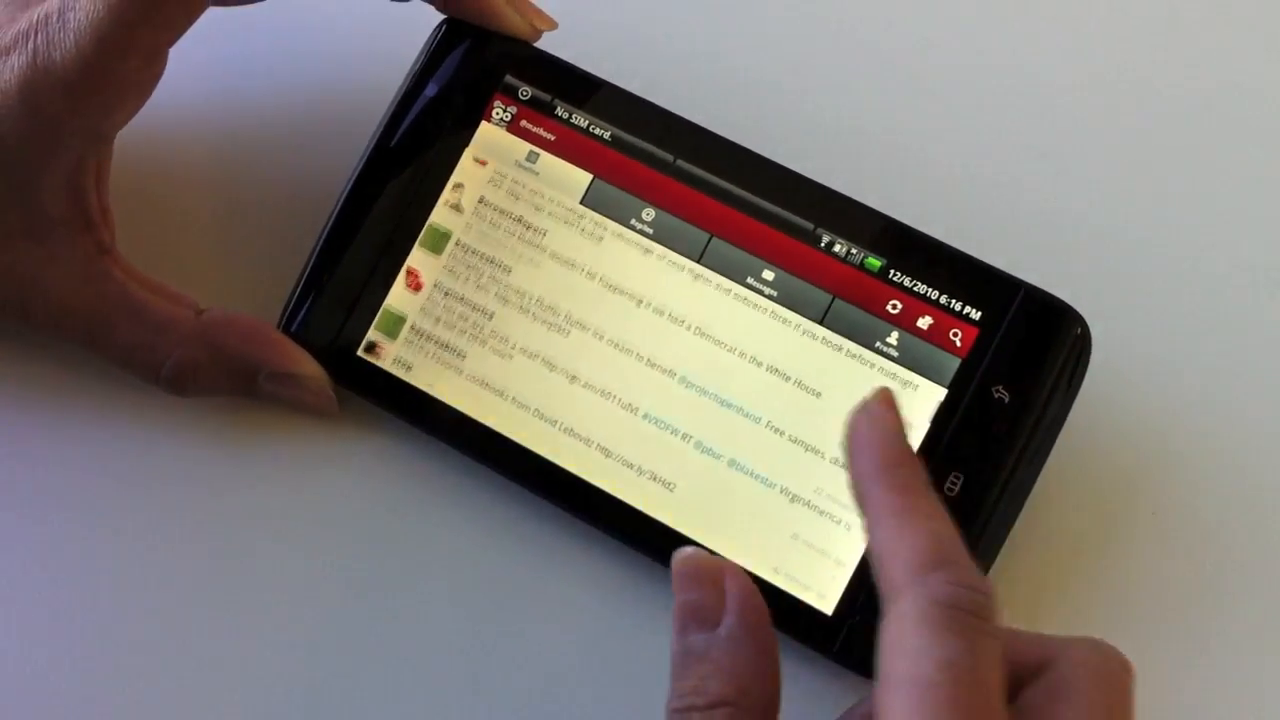
pyautogui.scroll(-3)
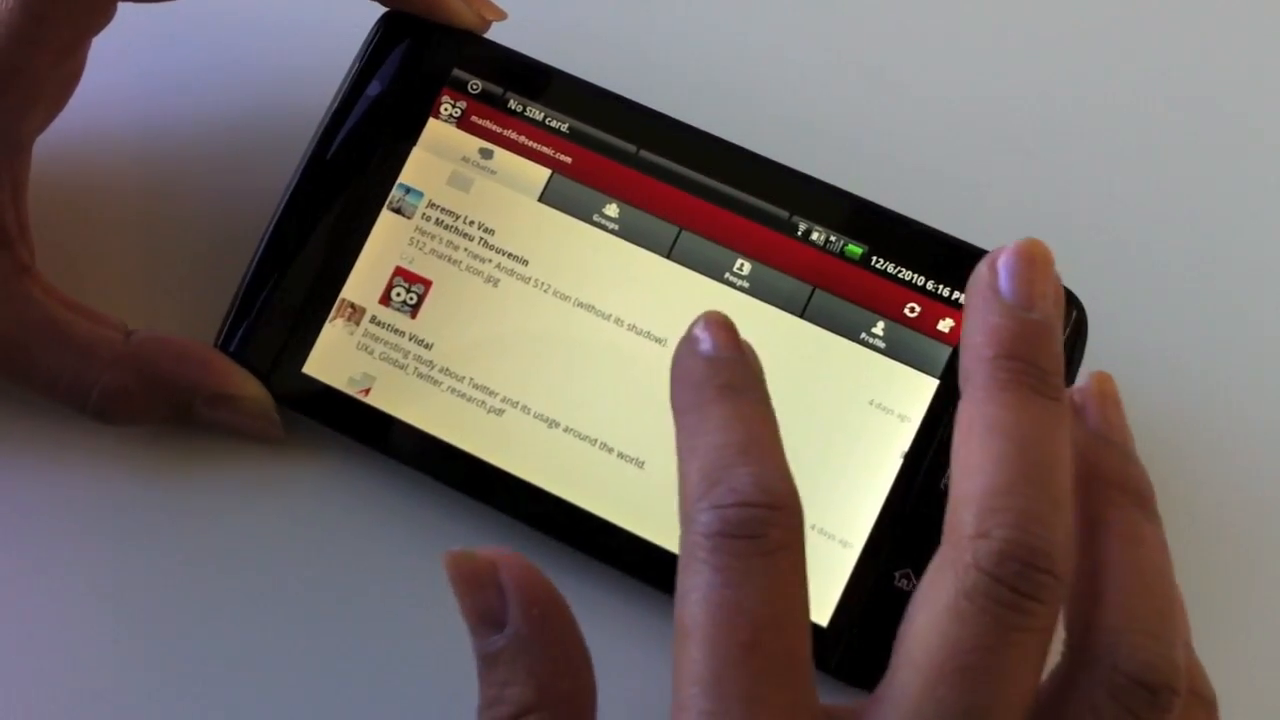
pyautogui.click(490, 230)
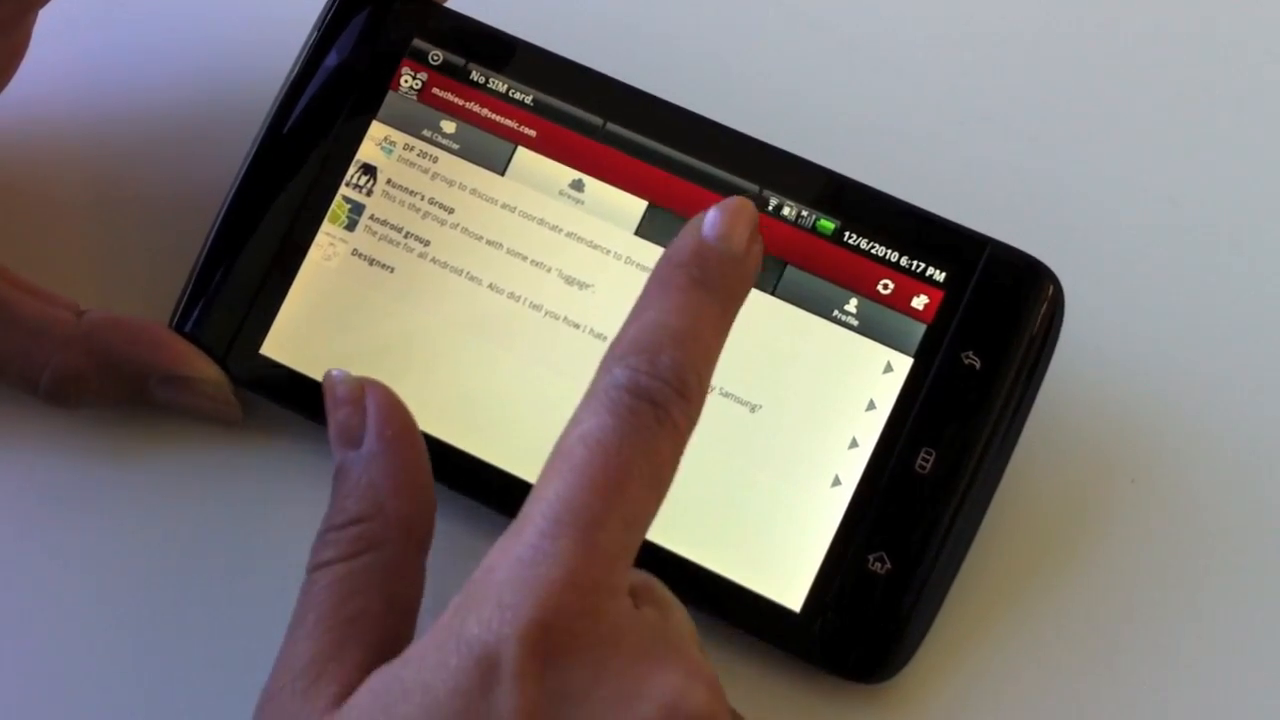
pyautogui.click(705, 246)
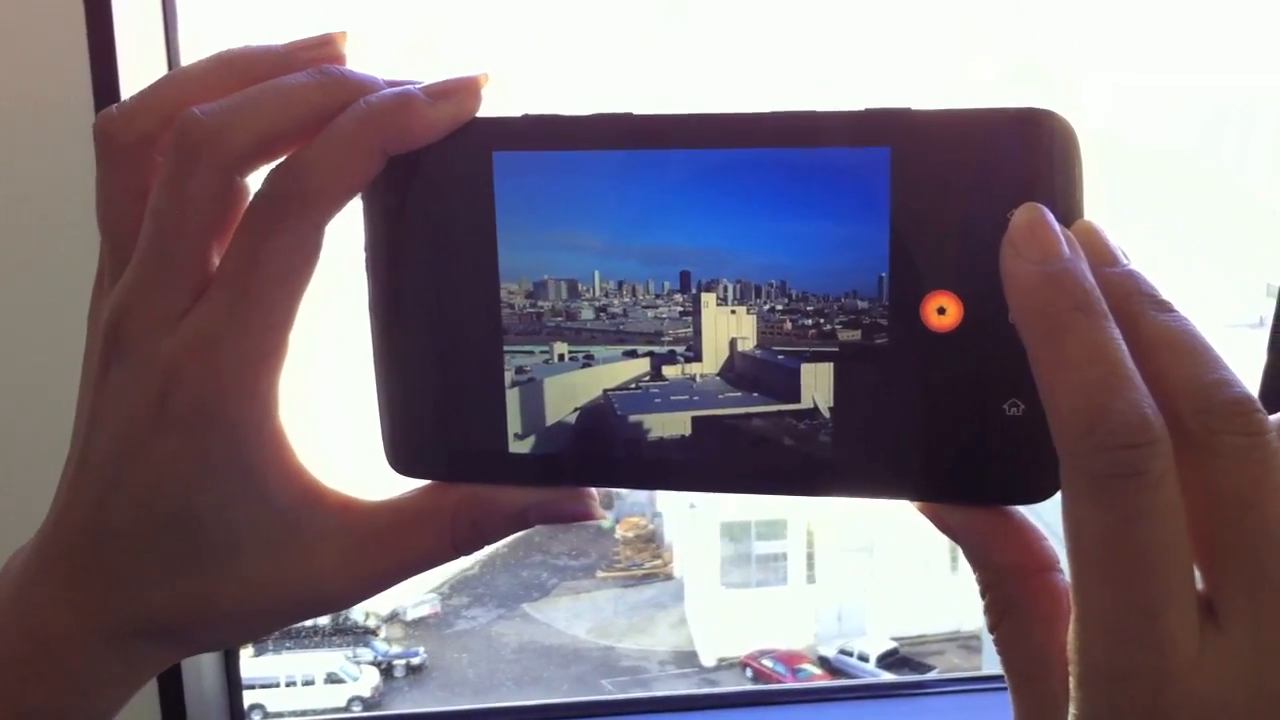
# - Snap a photo of the city skyline with the camera shutter
pyautogui.click(952, 310)
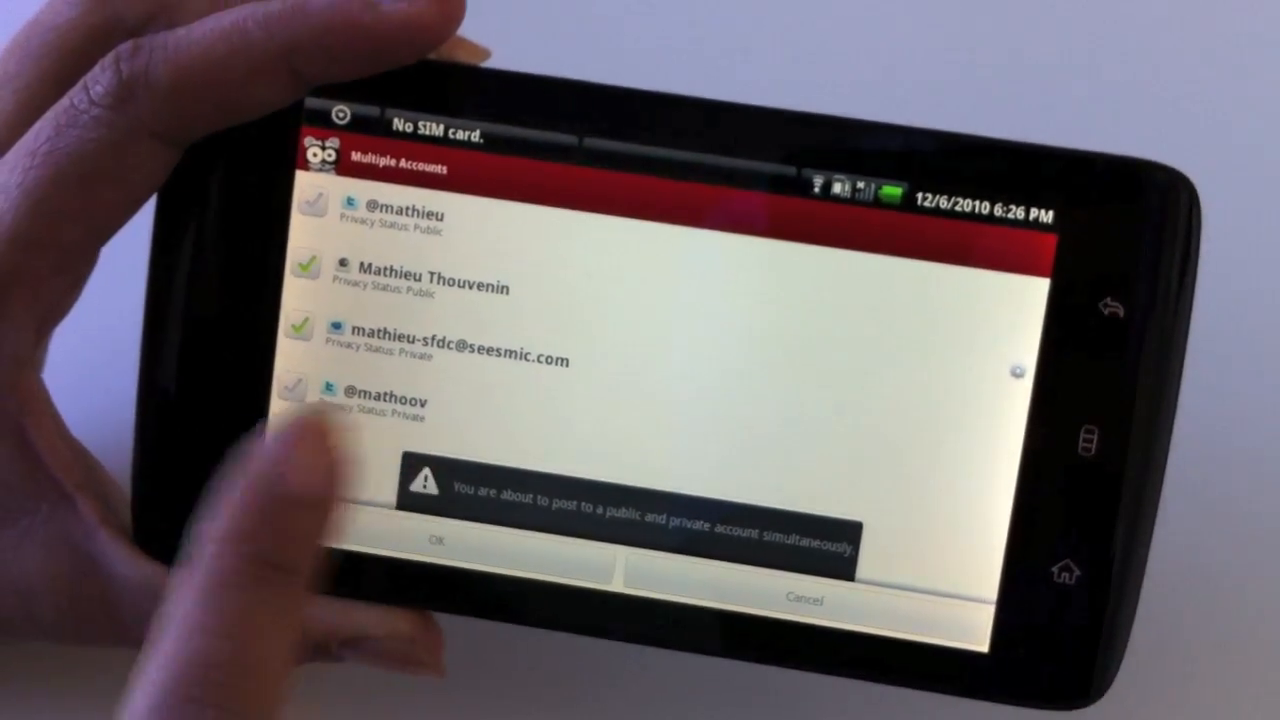
# - Tick four destination accounts in the Multiple Accounts selector despite the public/private warning
pyautogui.click(435, 539)
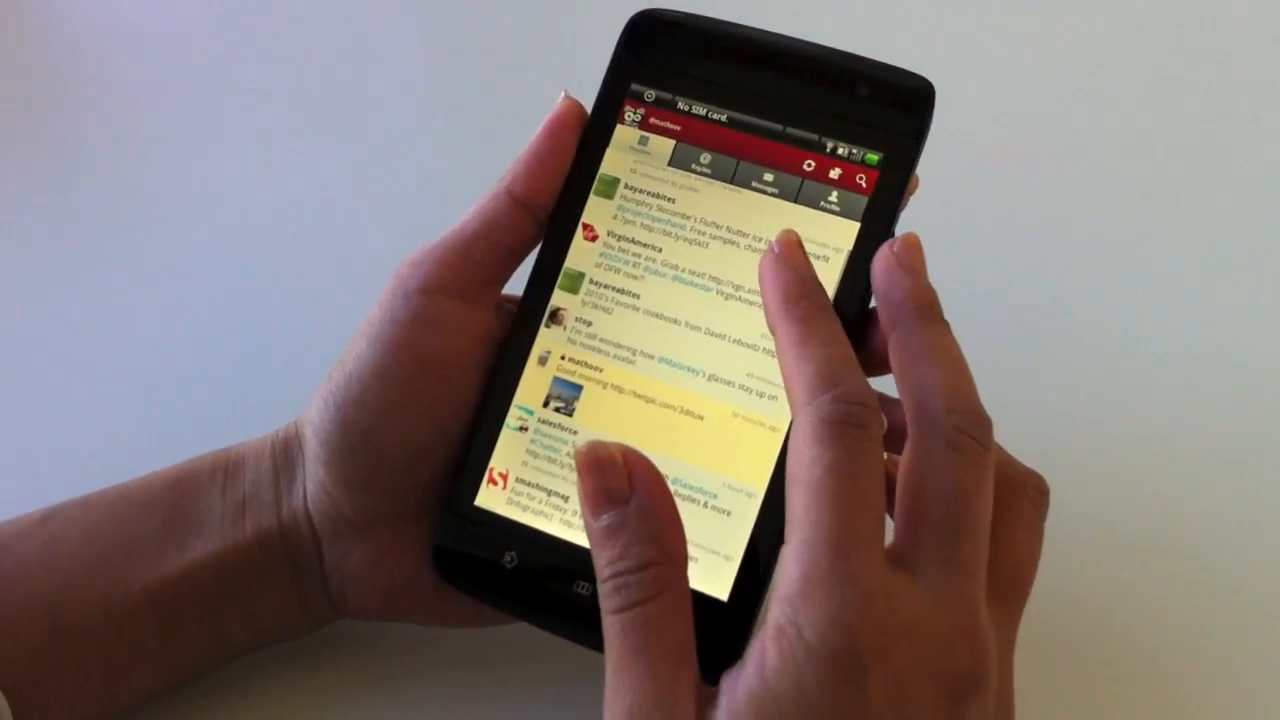
# - Scroll the portrait Twitter timeline to the skyline-photo tweet
pyautogui.scroll(-3)
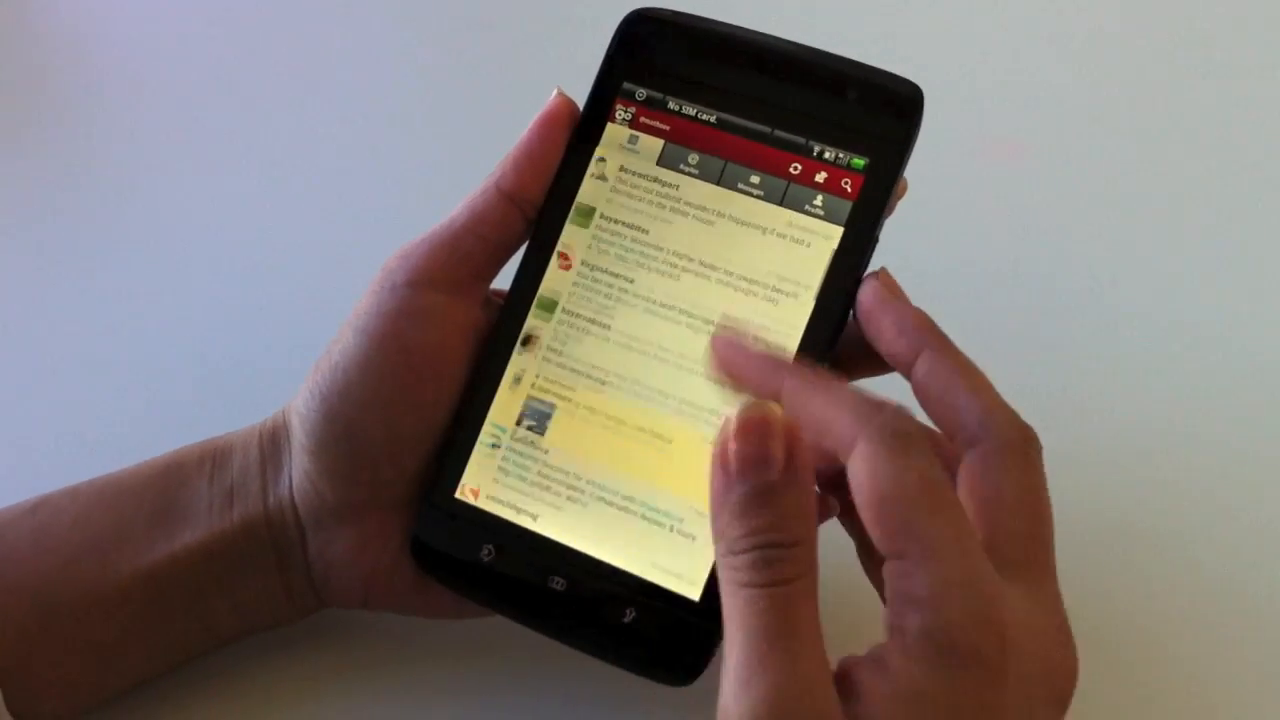